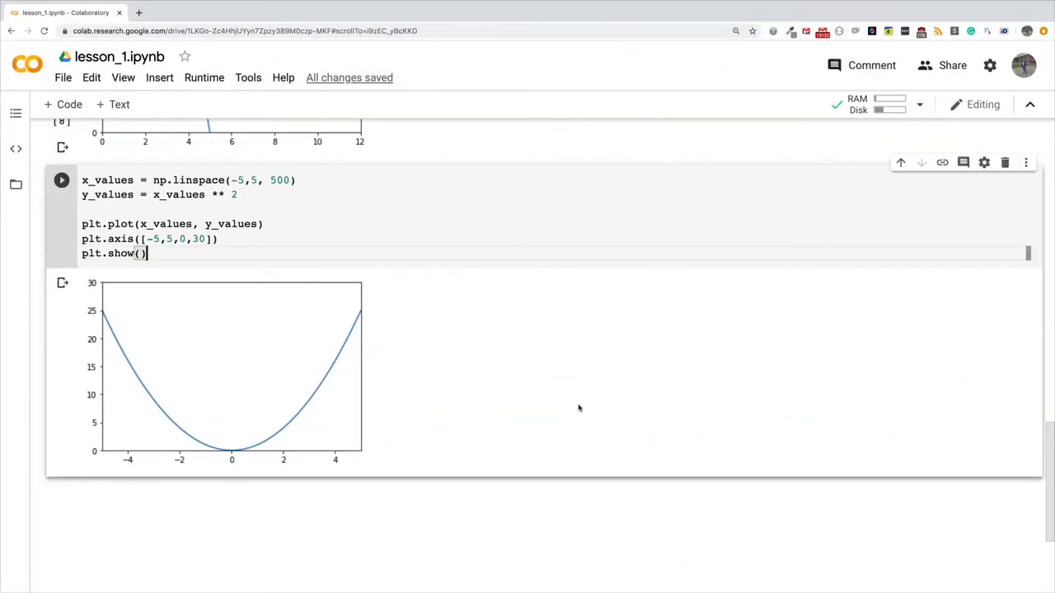
Insert a new empty code cell below the existing parabola plot.
scroll(down, 3)
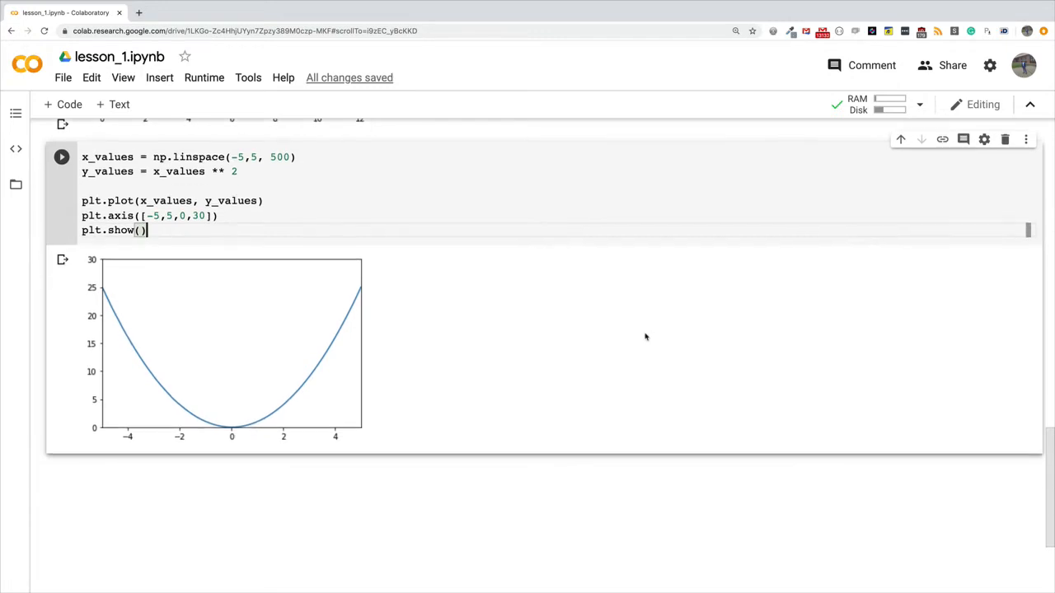
scroll(down, 3)
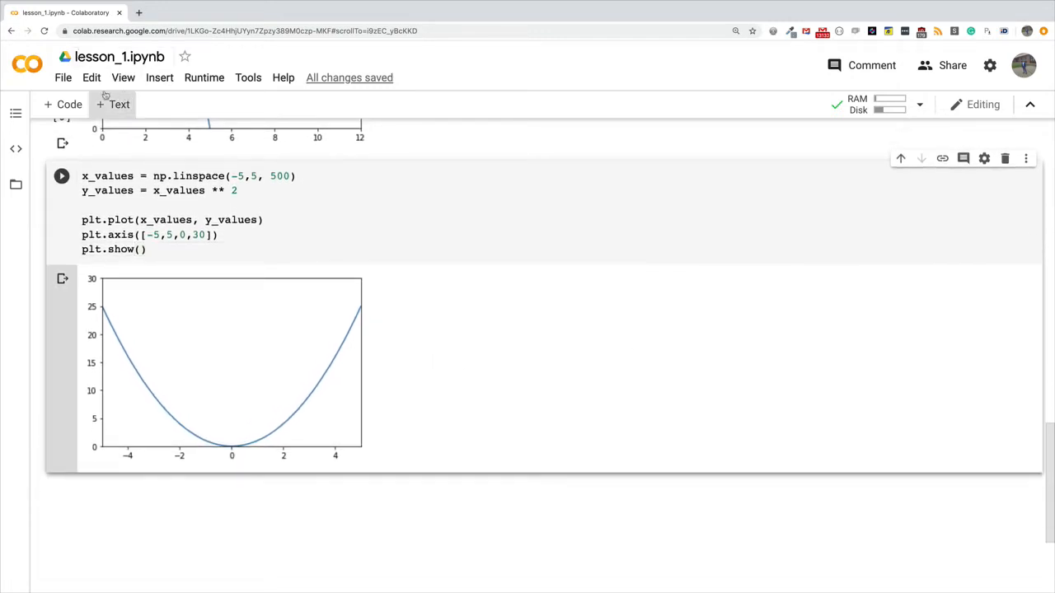
mouse_move(118, 104)
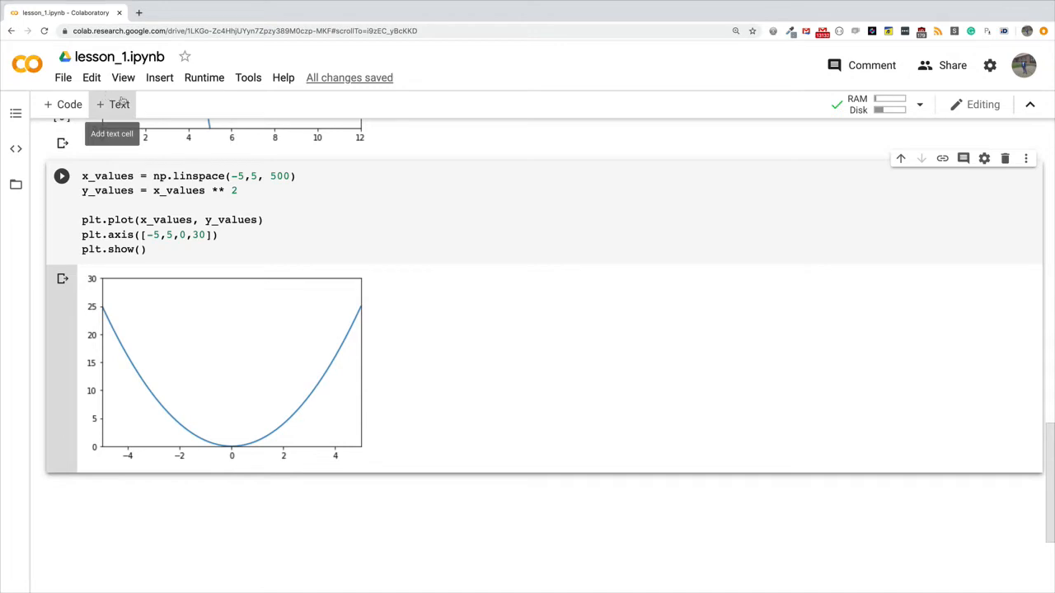
mouse_move(69, 107)
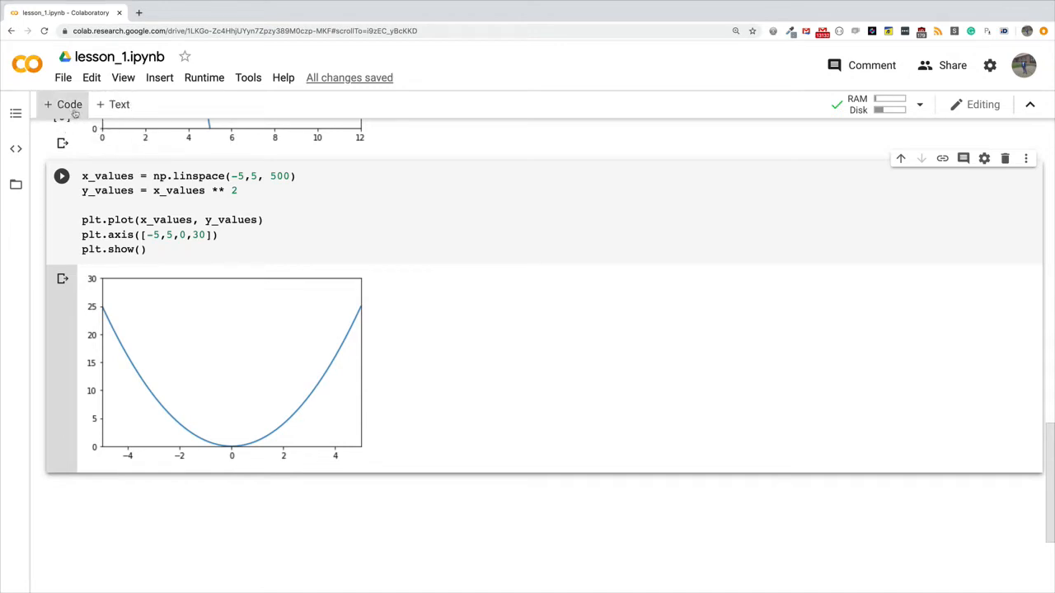
click(59, 175)
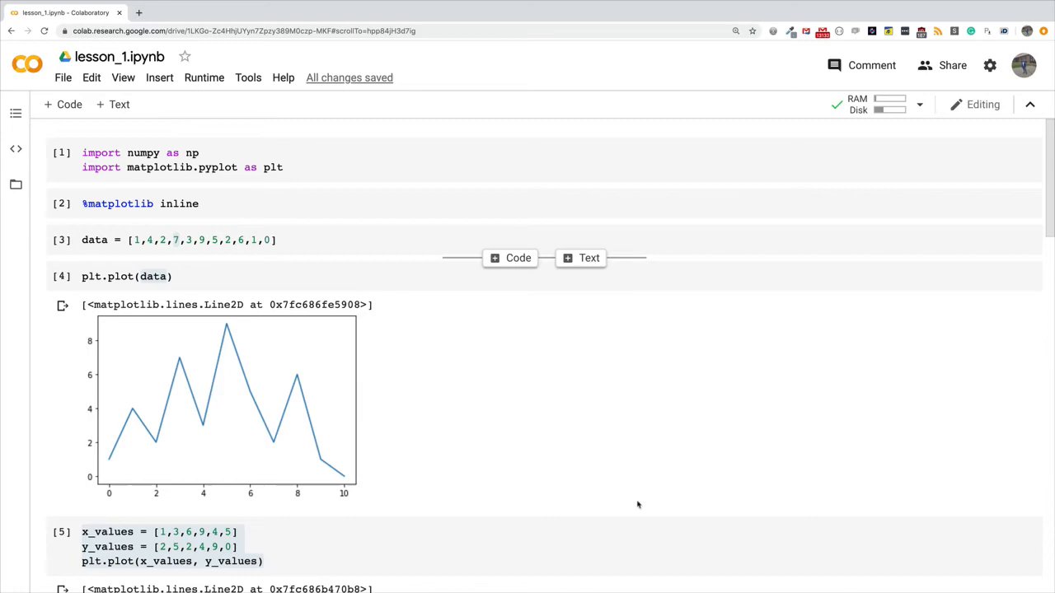
Write x_values = np.linspace(-5,5,500) in the new cell, dismissing the linspace docstring popup.
scroll(down, 3)
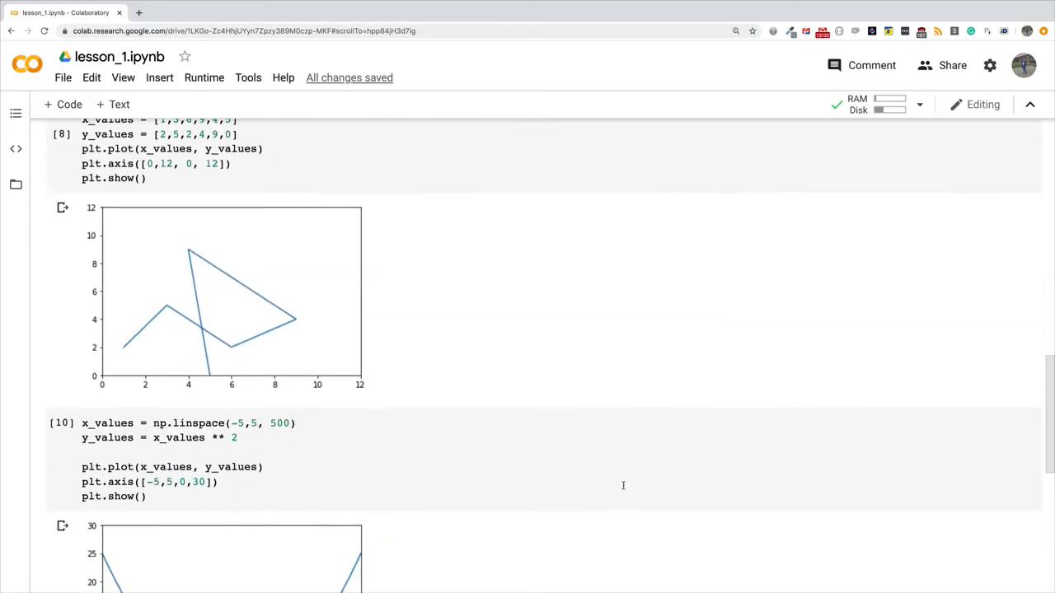
scroll(down, 3)
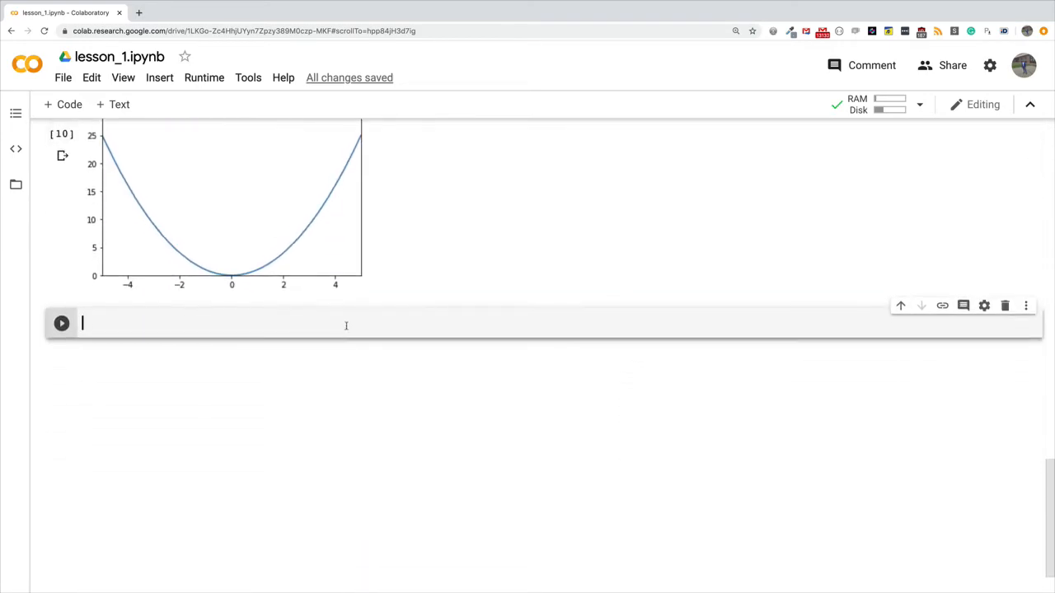
text(x)
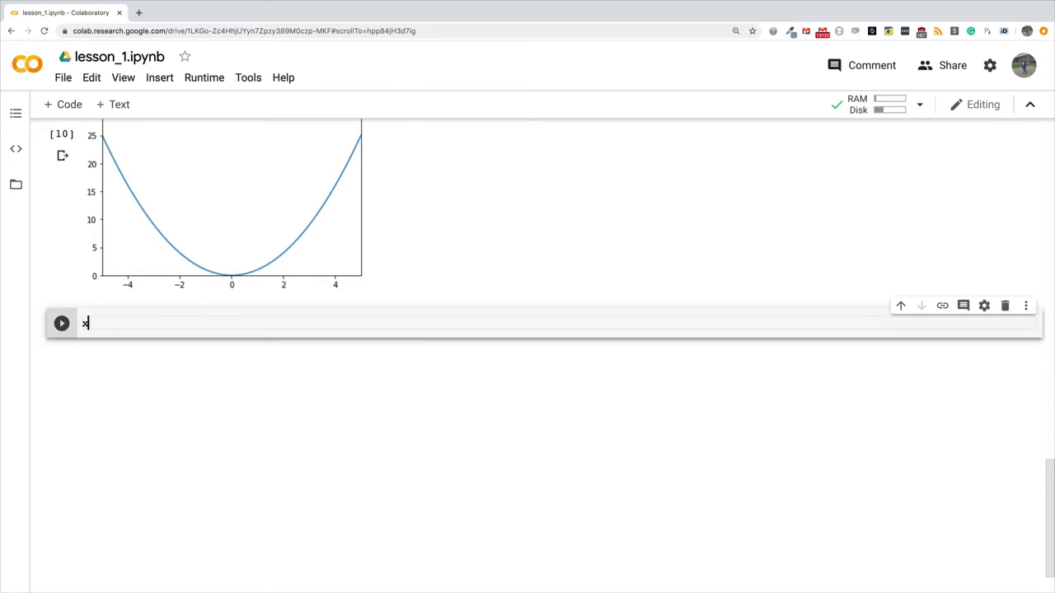
text(_values =)
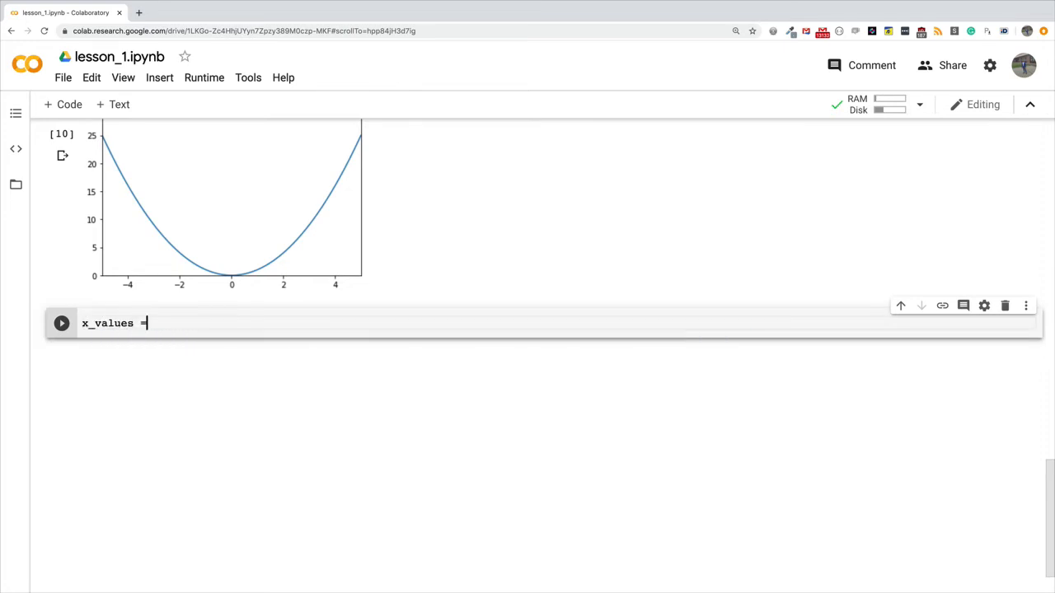
text(np.)
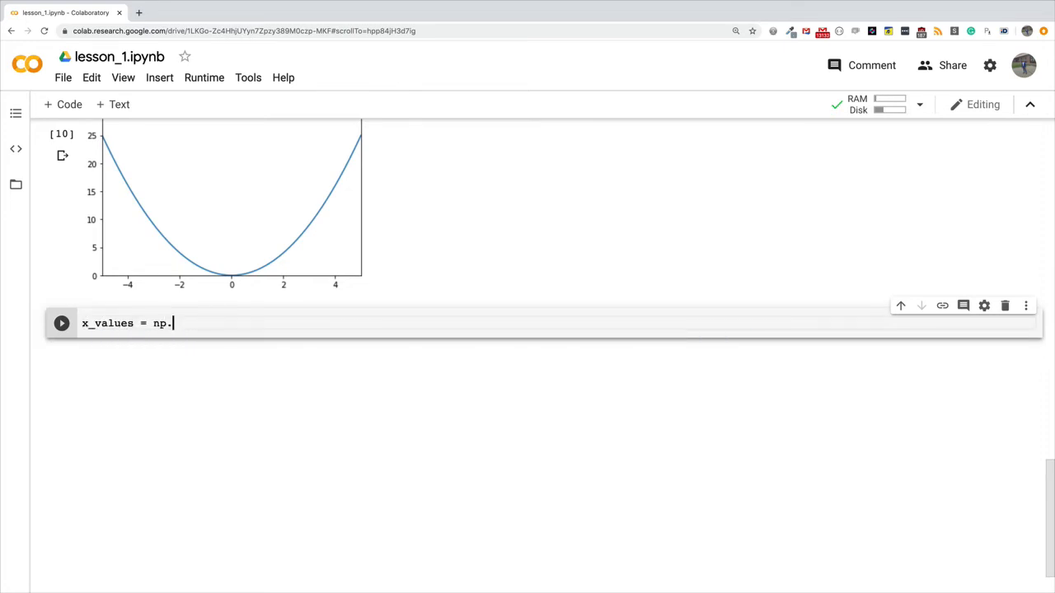
text(linspace)
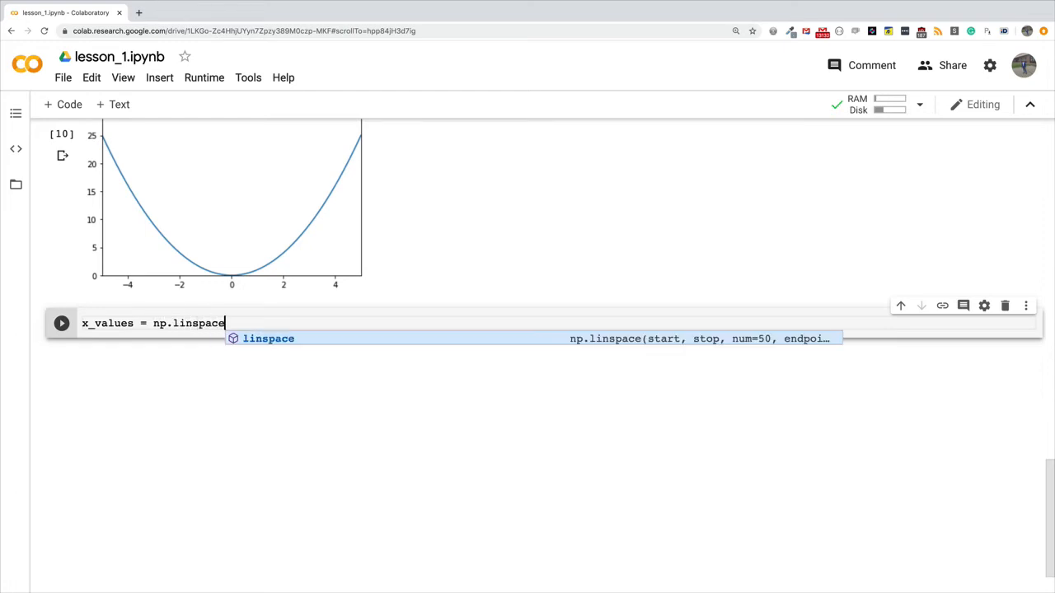
text((-5,)
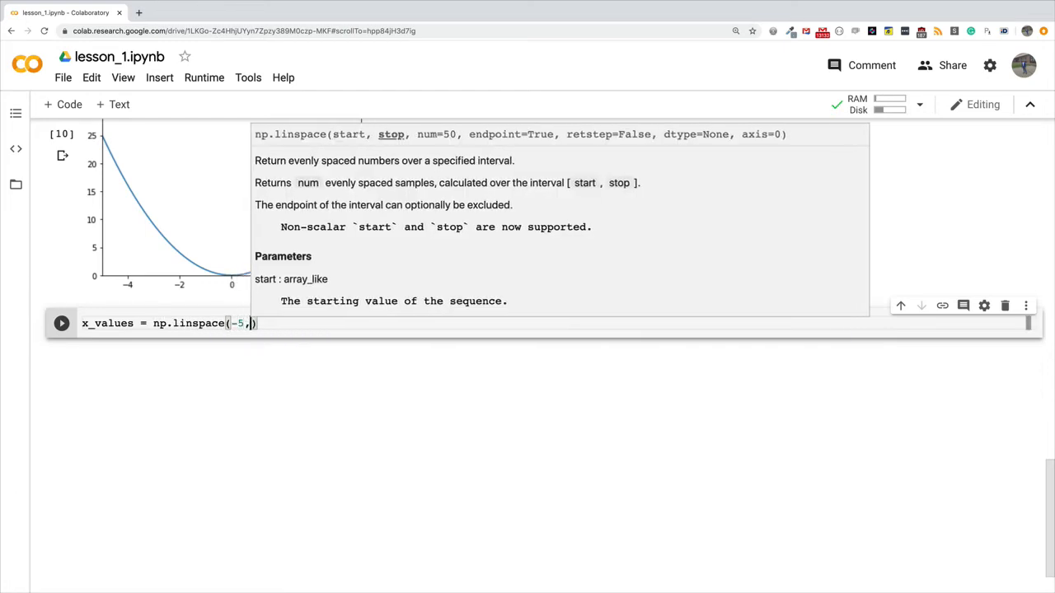
text(5,500)
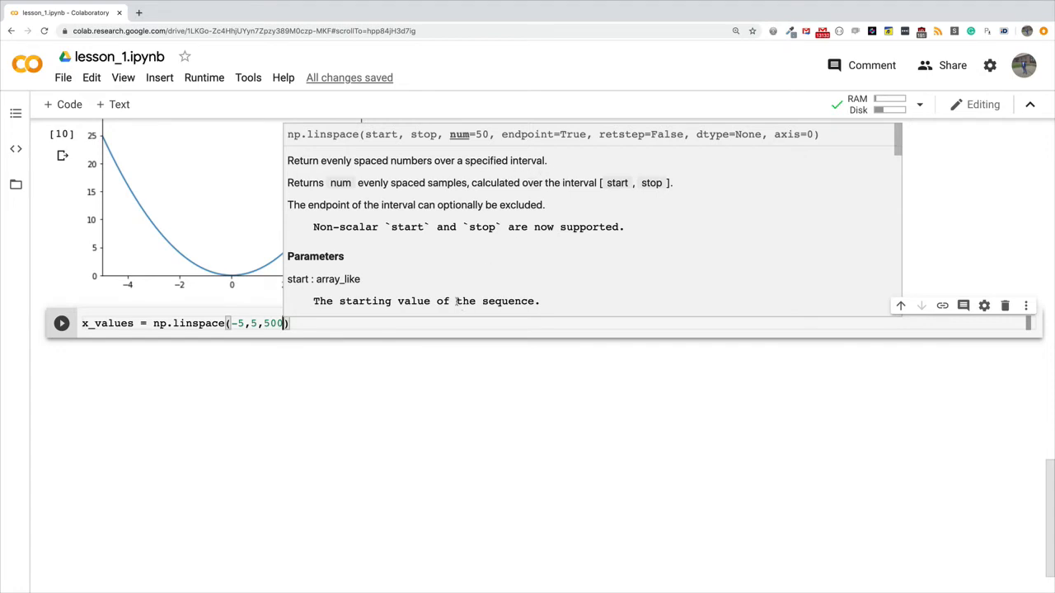
click(244, 323)
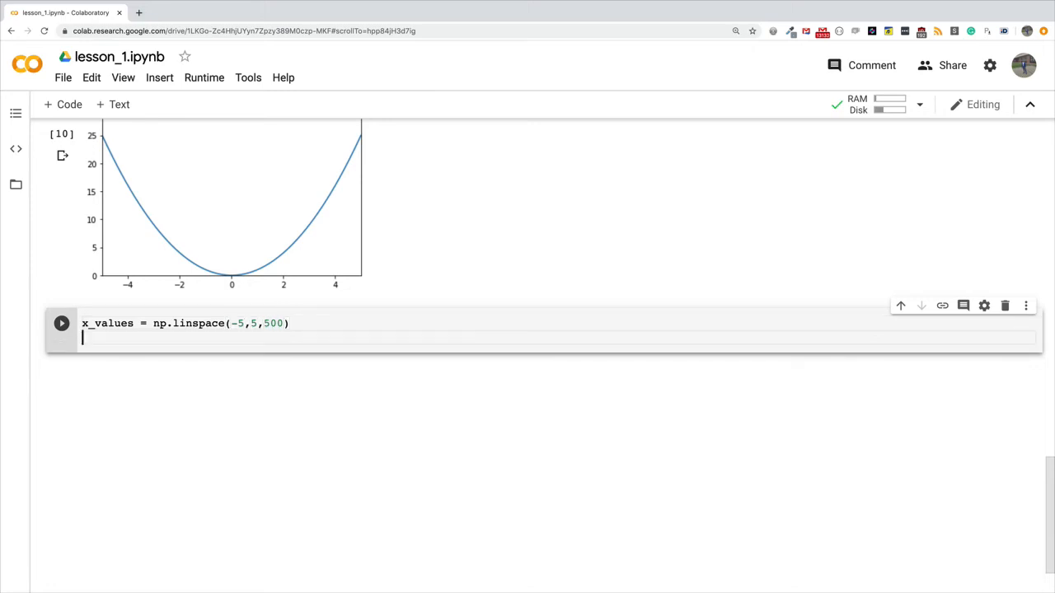
Add the line y_values = x_values ** 2 beneath the linspace line.
text(y_values =)
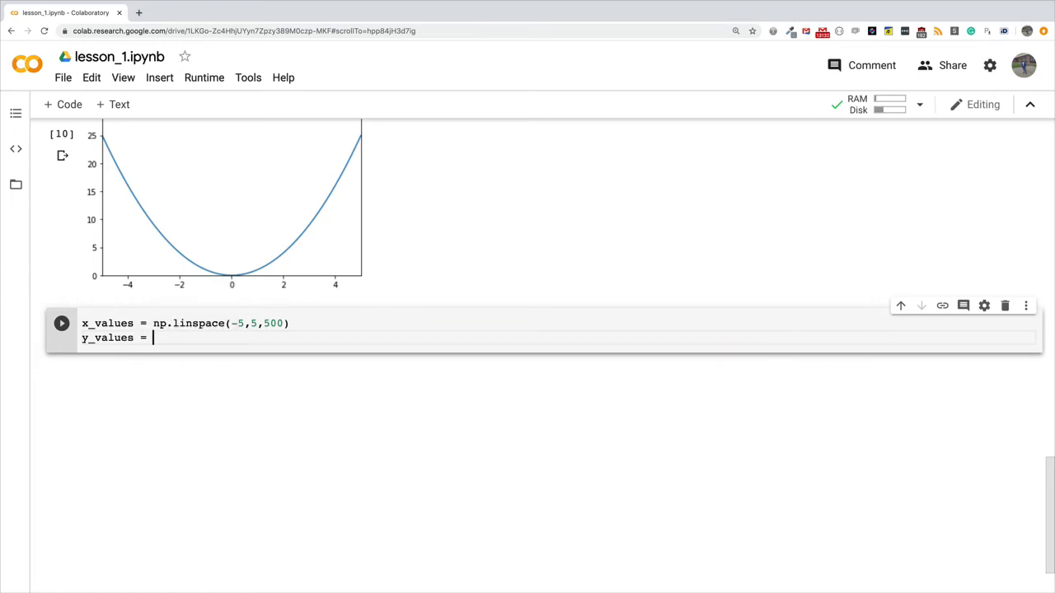
text(x_values)
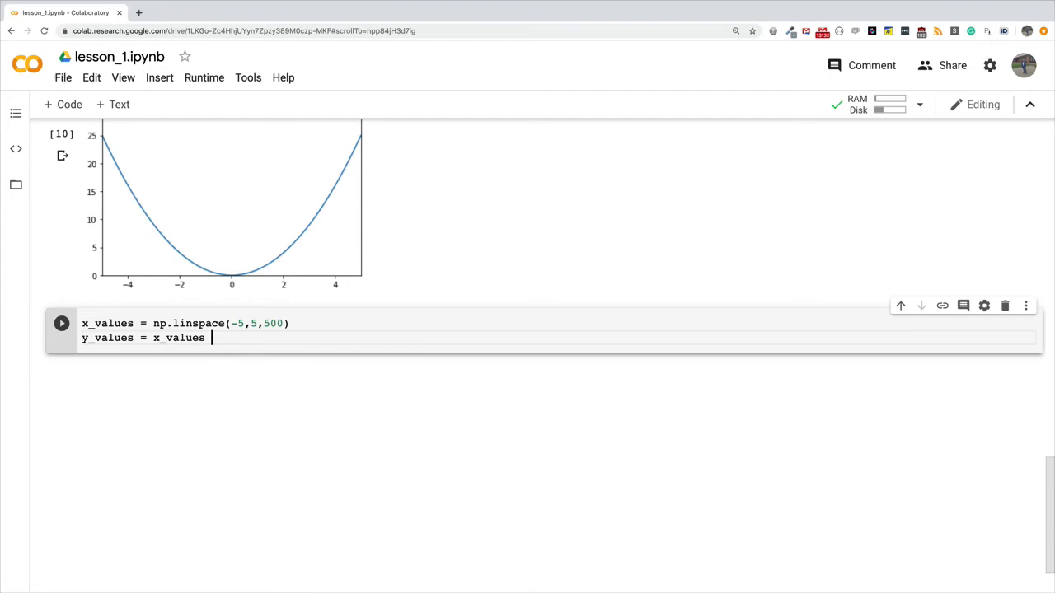
text(** 2)
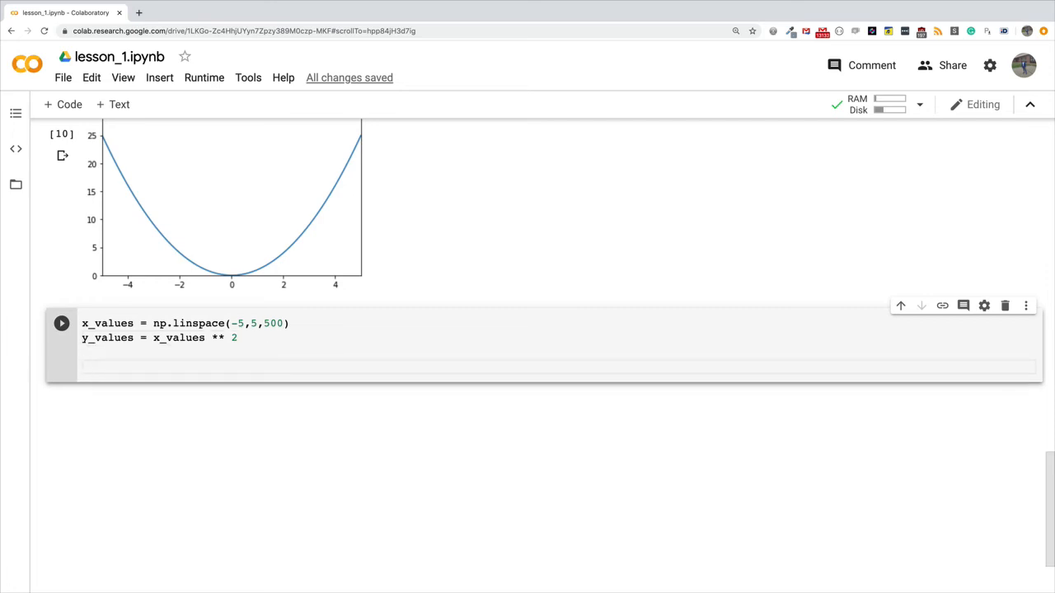
Add plt.plot(x_values, y_values) and run the cell to draw the parabola.
text(plt.)
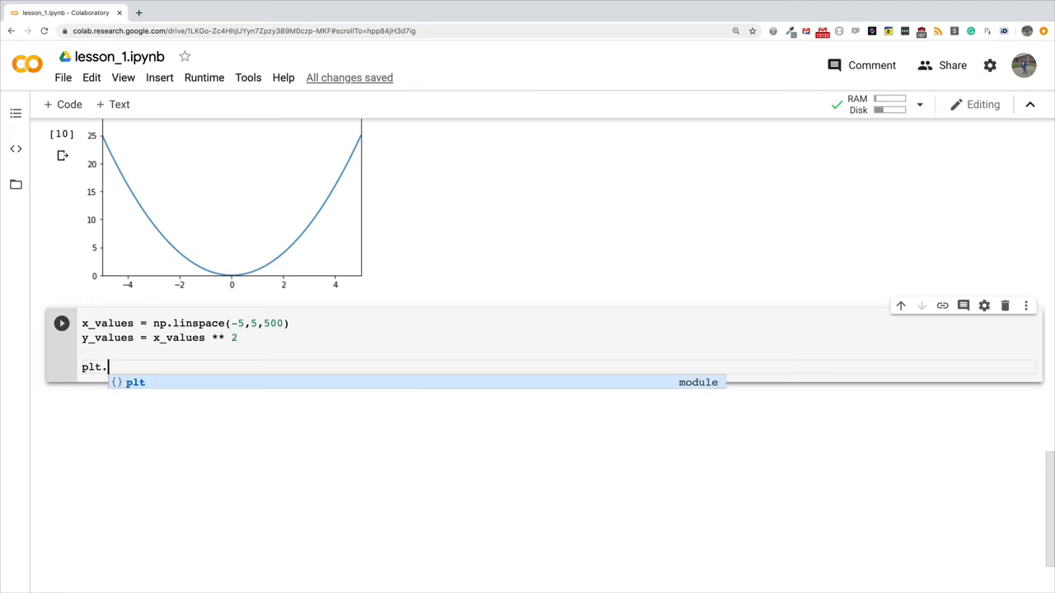
text(plot(x)
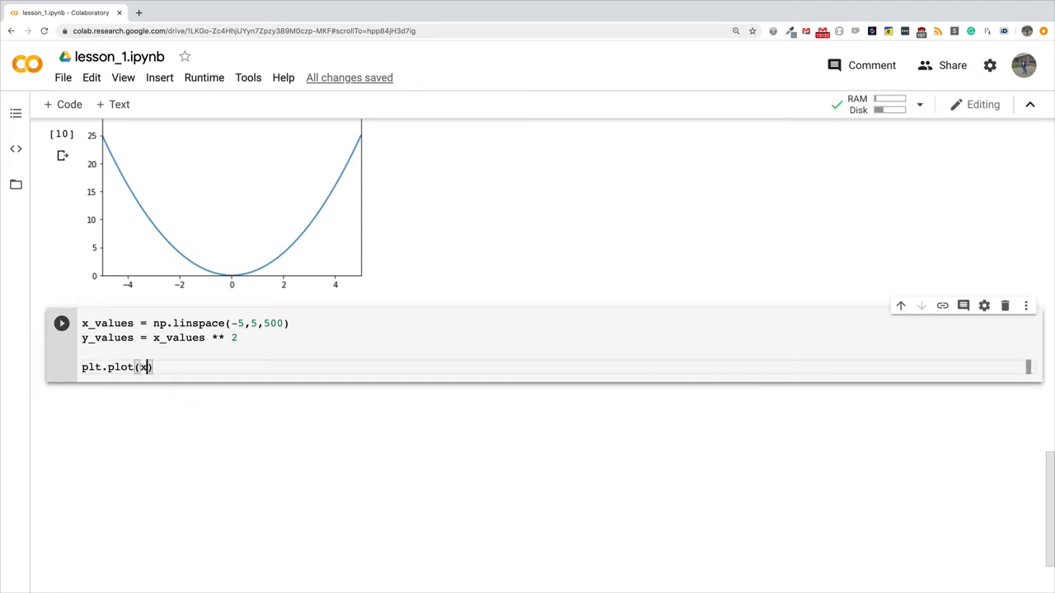
text(_values, y_values)
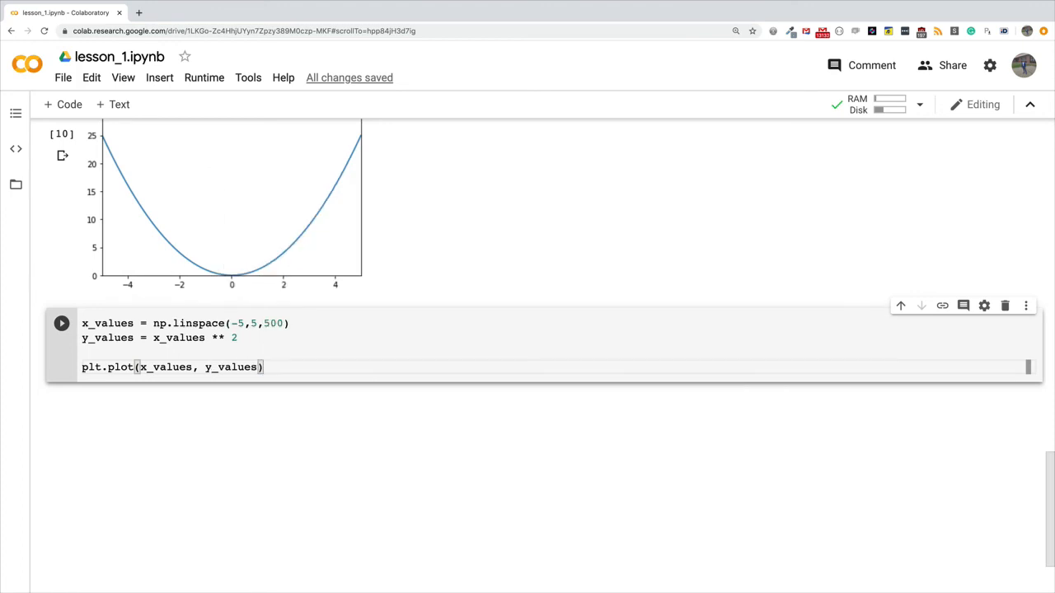
click(61, 323)
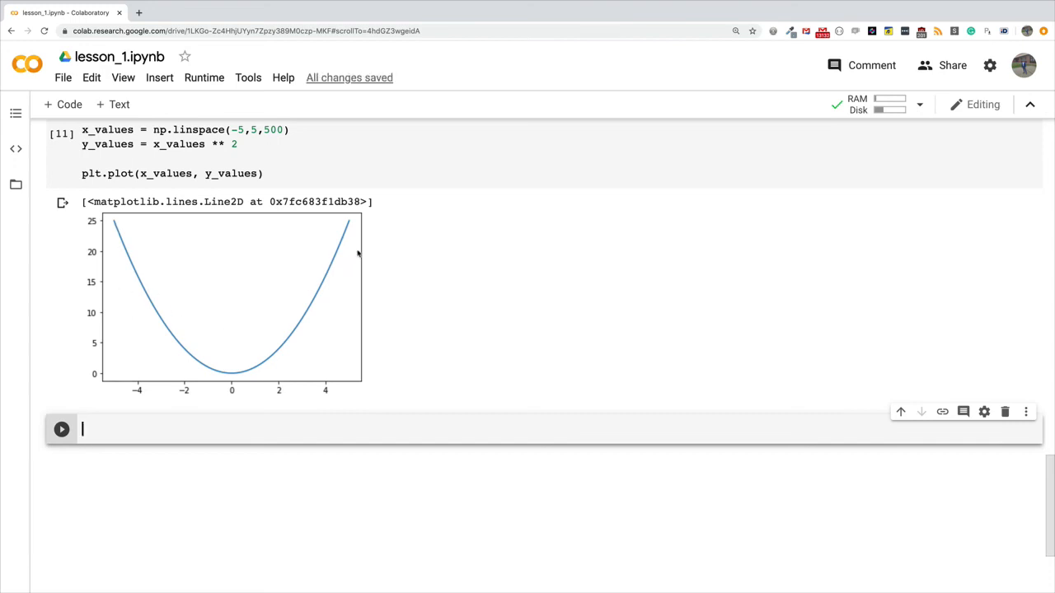
mouse_move(249, 361)
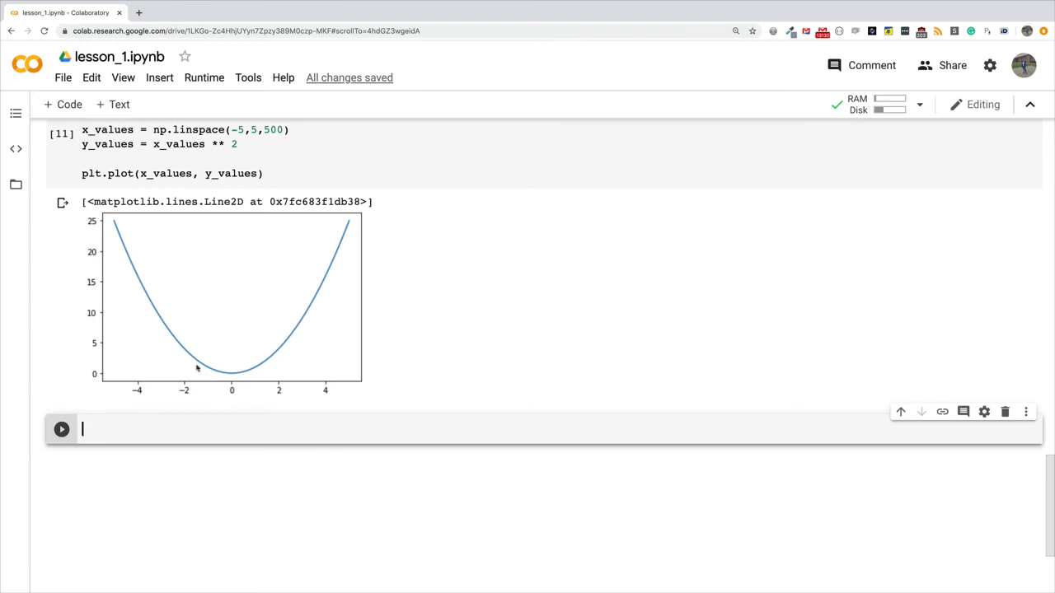
mouse_move(120, 265)
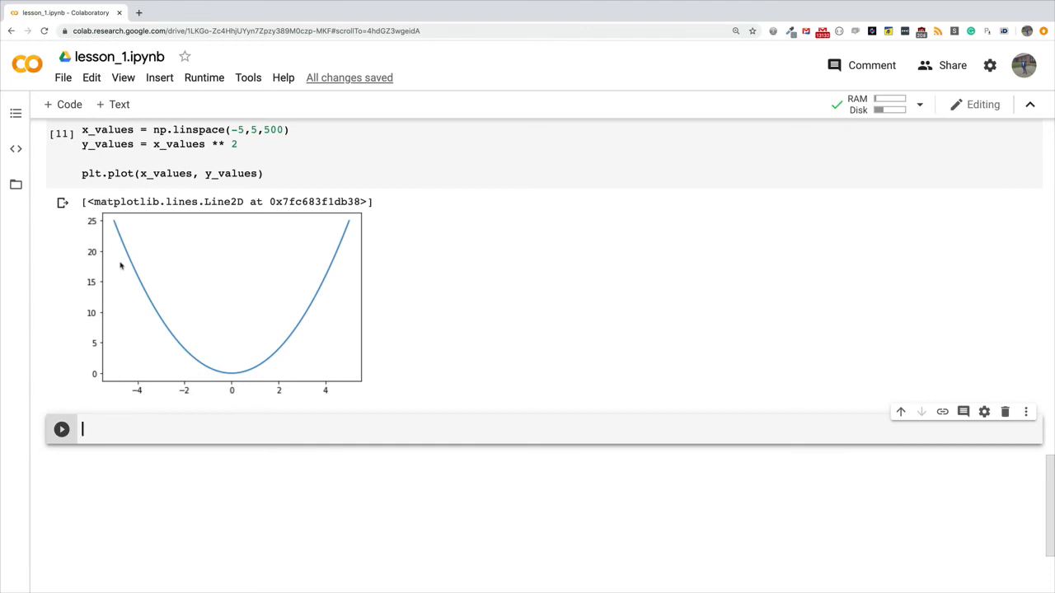
mouse_move(106, 384)
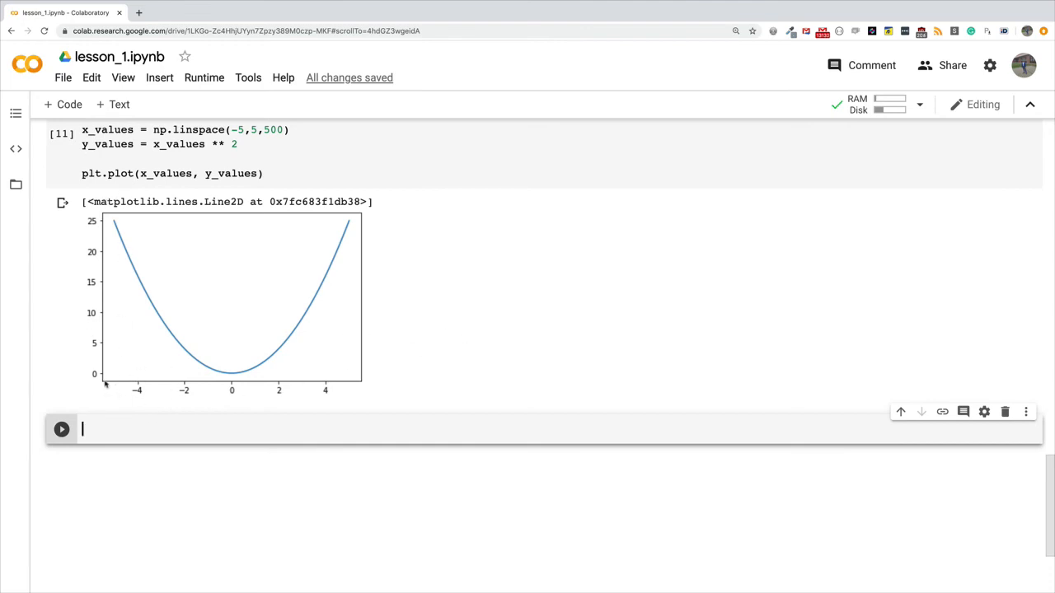
mouse_move(165, 375)
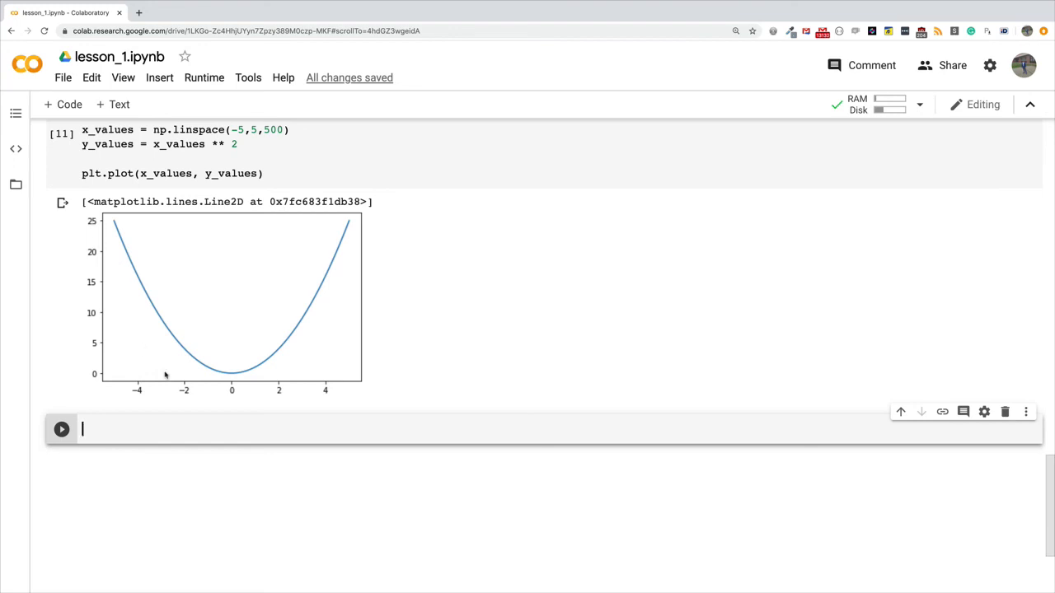
mouse_move(115, 402)
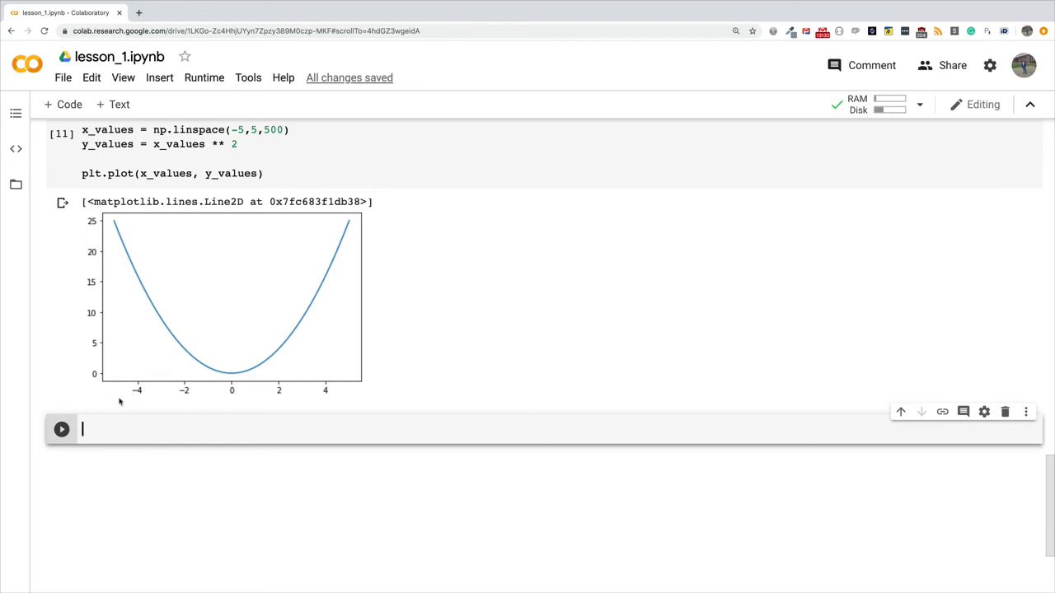
mouse_move(145, 395)
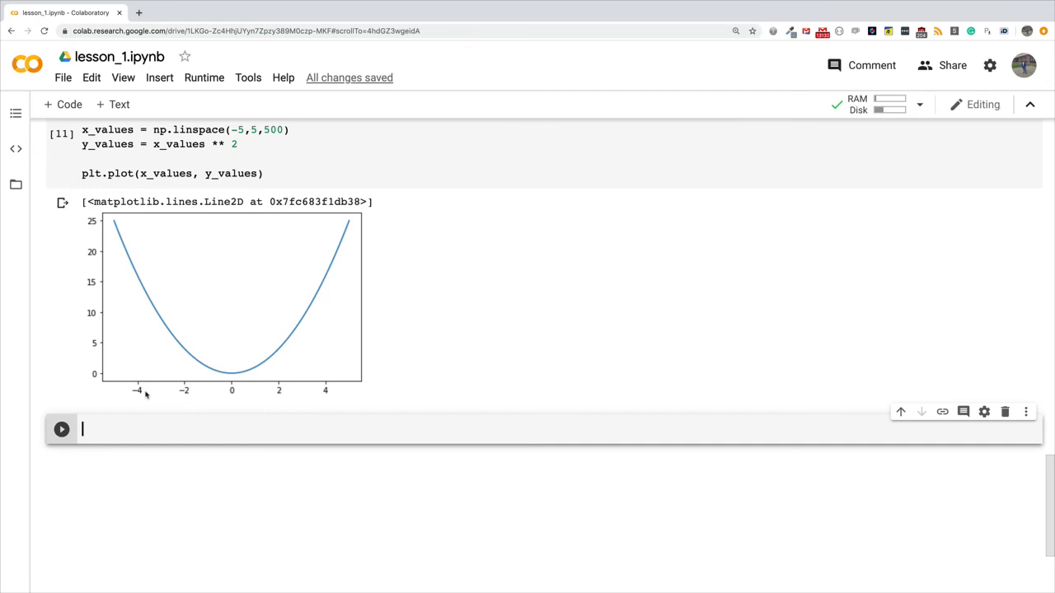
mouse_move(184, 419)
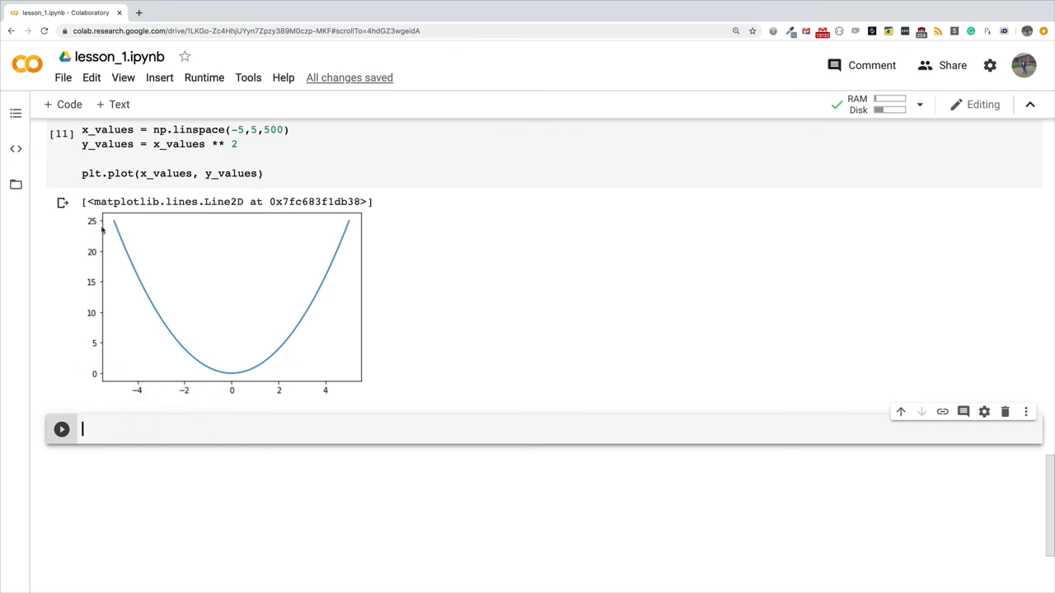
mouse_move(98, 293)
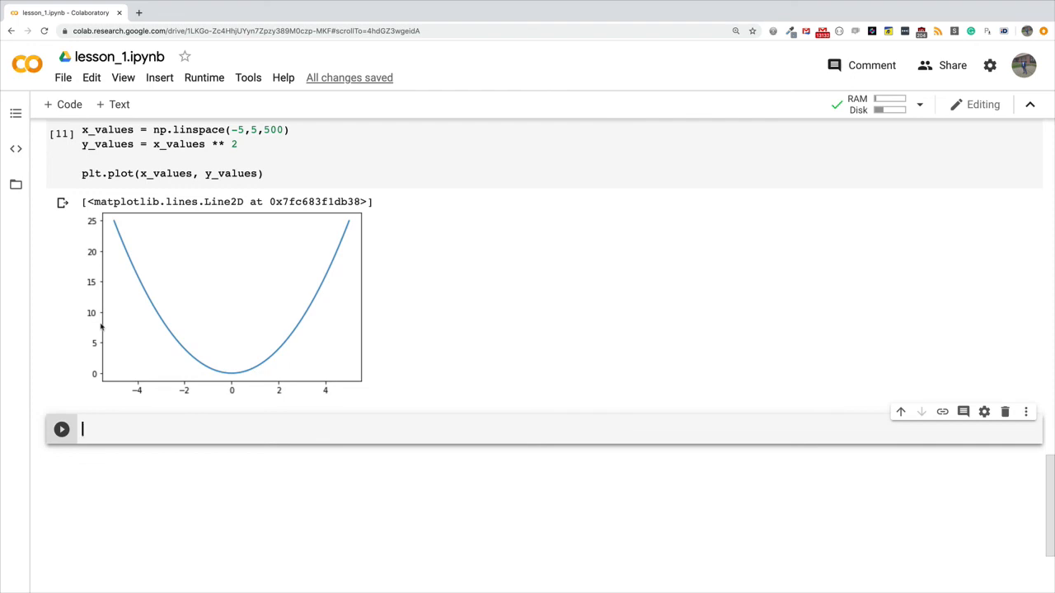
mouse_move(478, 338)
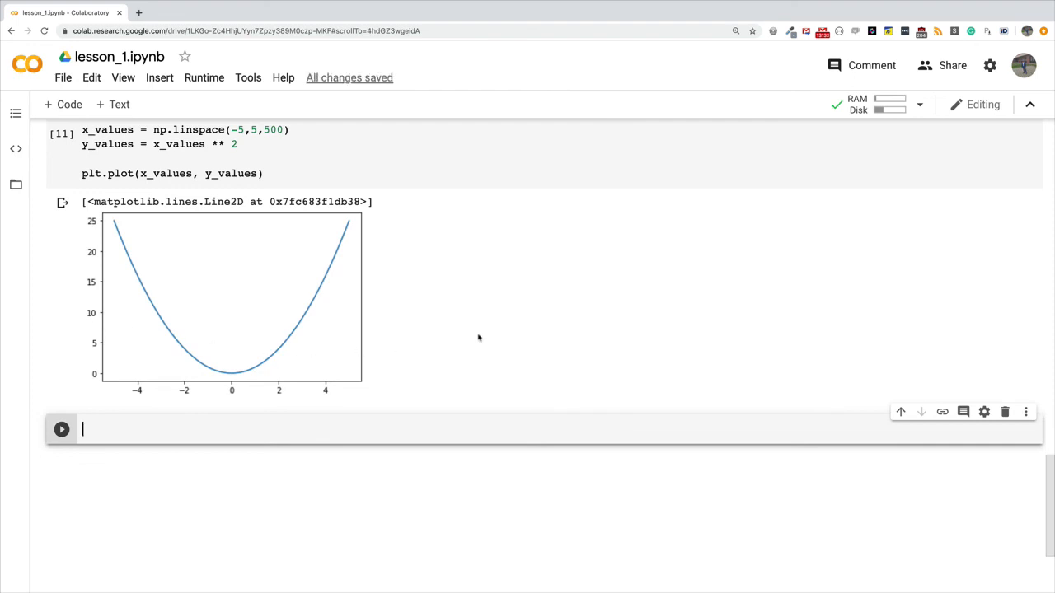
scroll(up, 3)
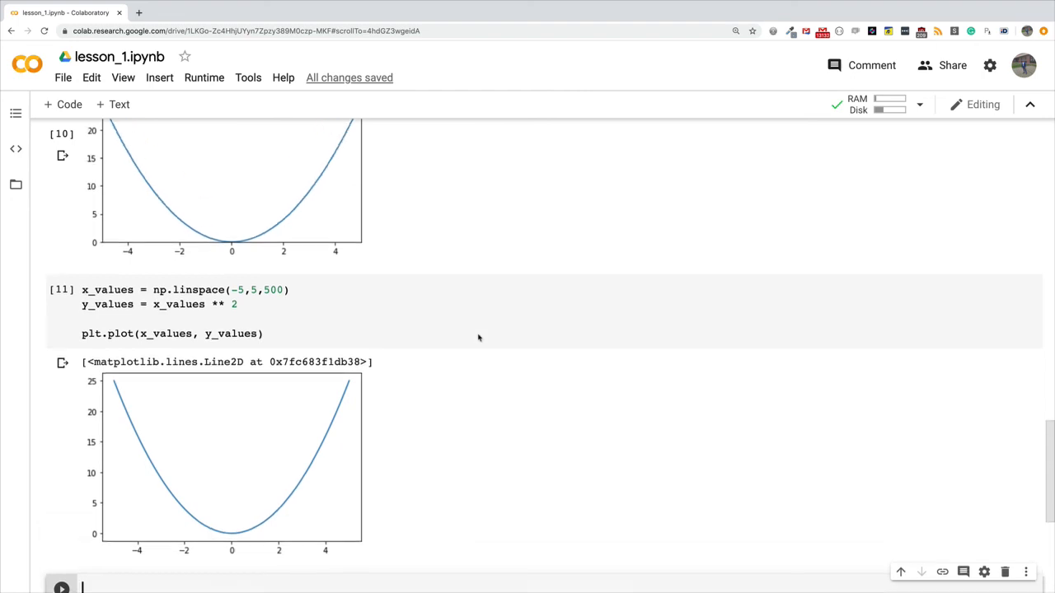
scroll(up, 3)
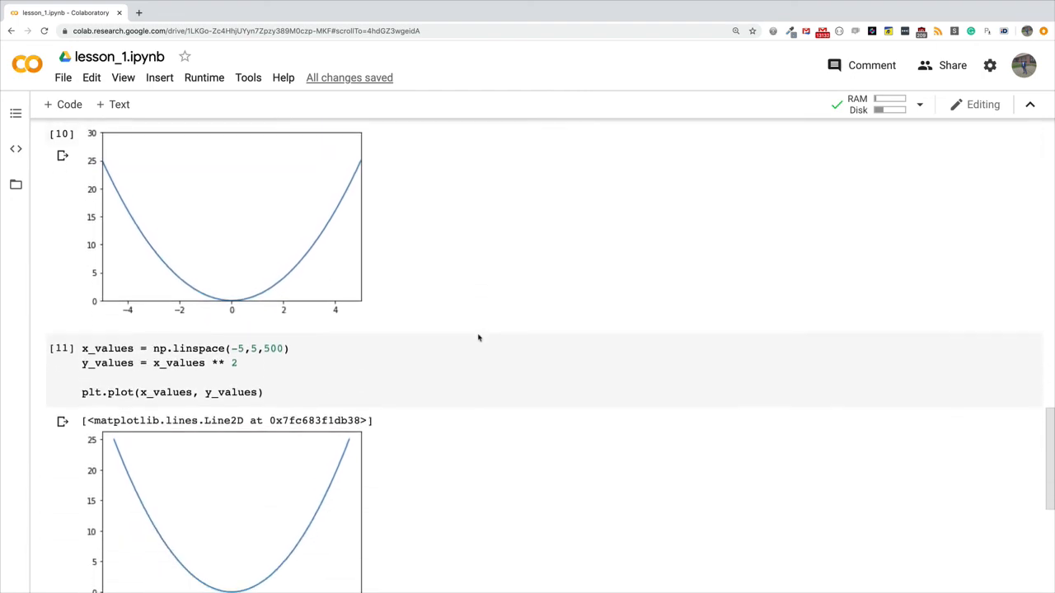
scroll(down, 3)
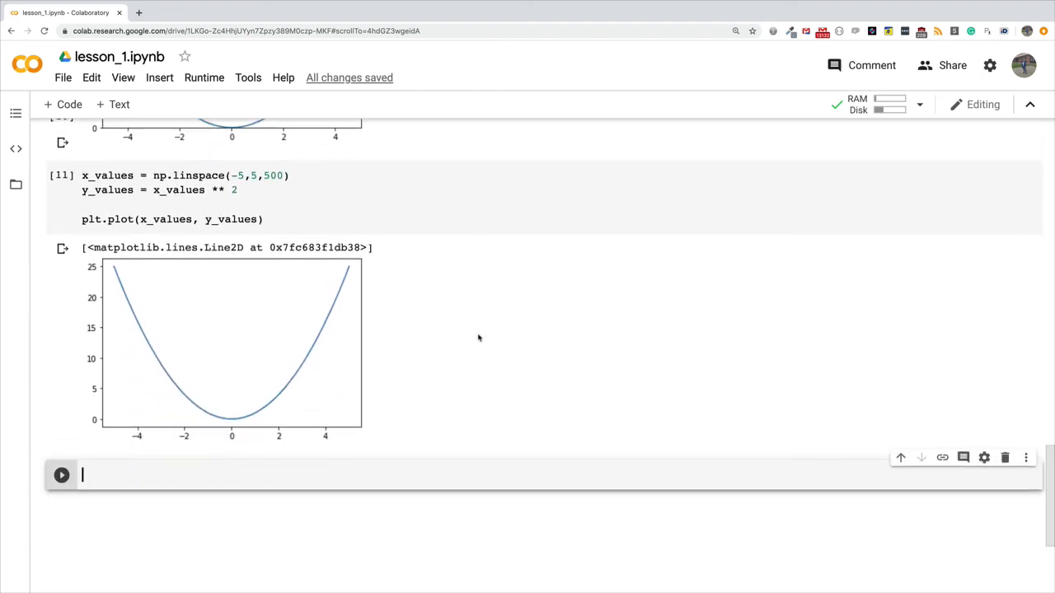